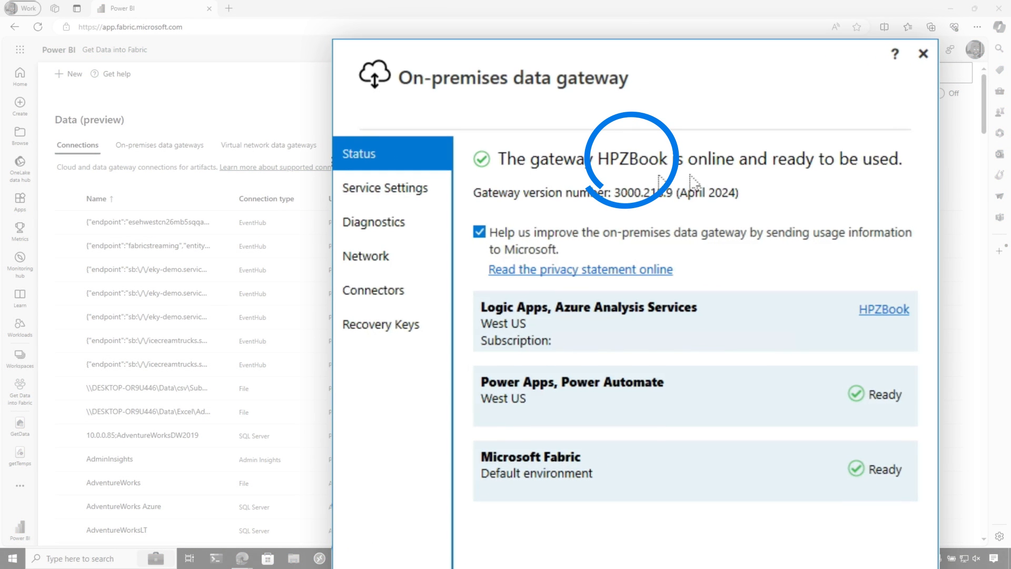
mouse_move(637, 175)
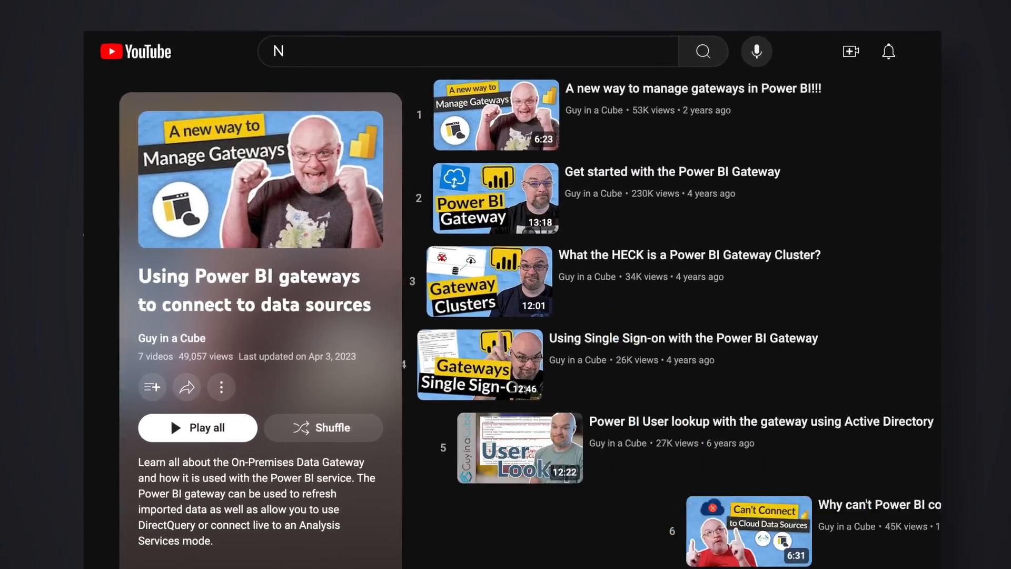
Step: Leave the gateway app for Fabric's Connections list, with the gateway confirmed online
text(New and updated gateway videos to)
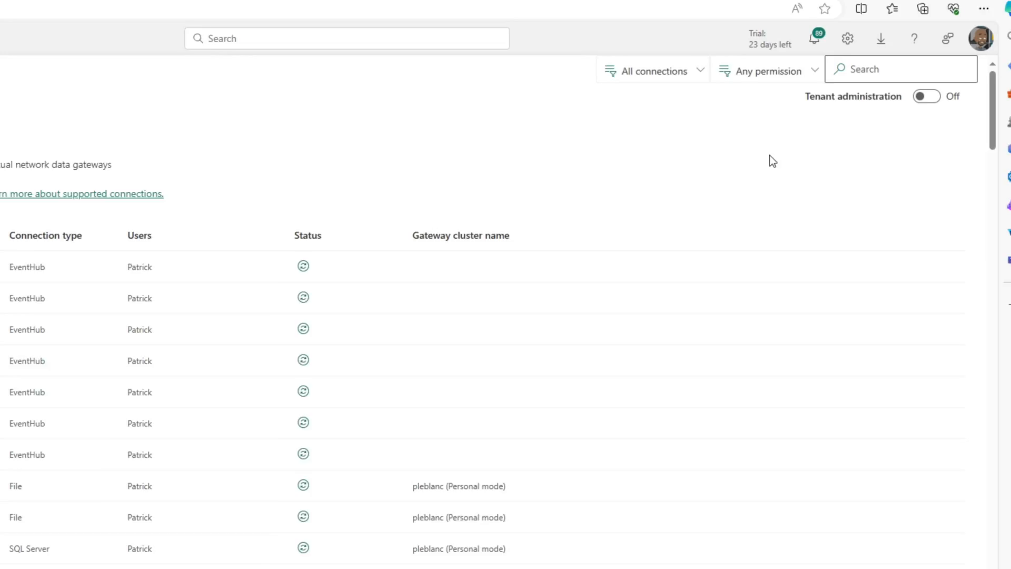
Step: Check the Data Gateway download option, then open the Fabric Settings pane
click(881, 38)
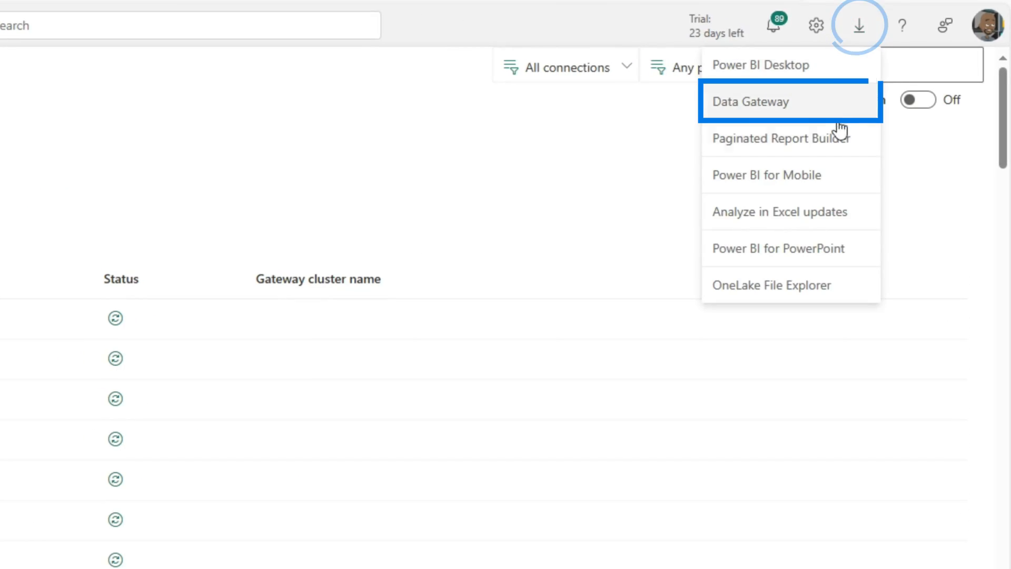
mouse_move(750, 108)
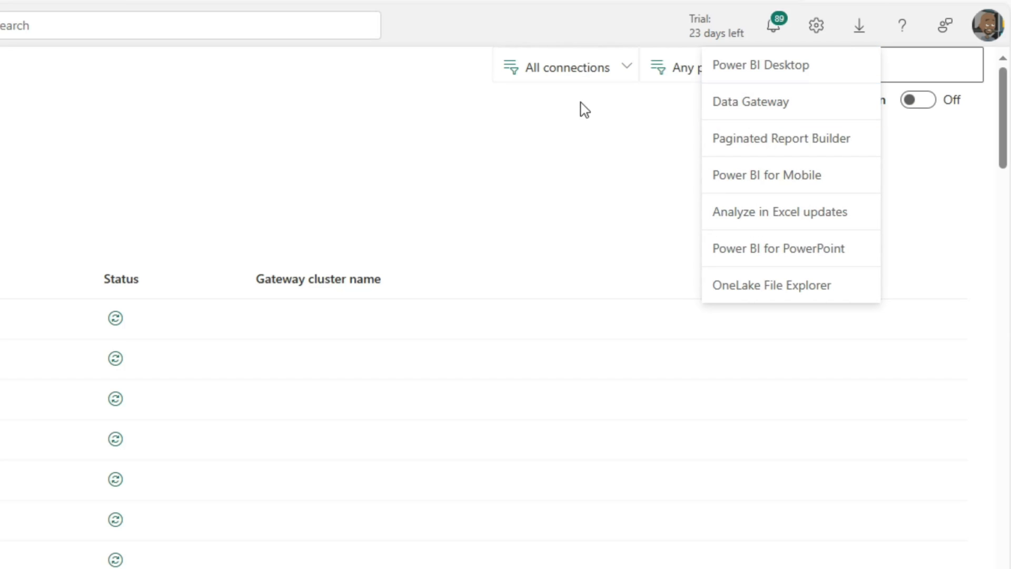
click(816, 26)
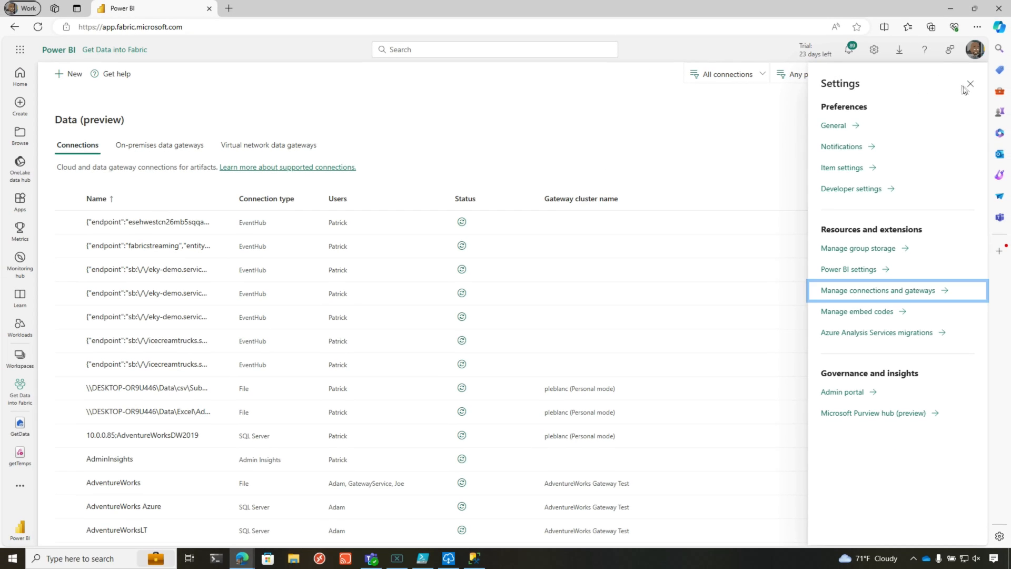
Step: Close Settings and confirm HPZBook is online among the four on-premises gateways
click(970, 84)
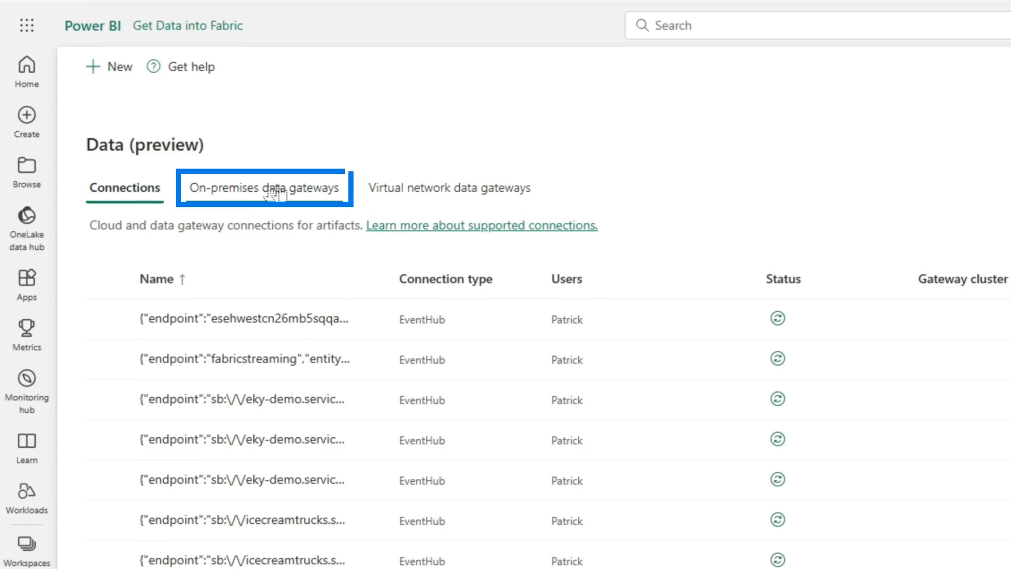
click(264, 187)
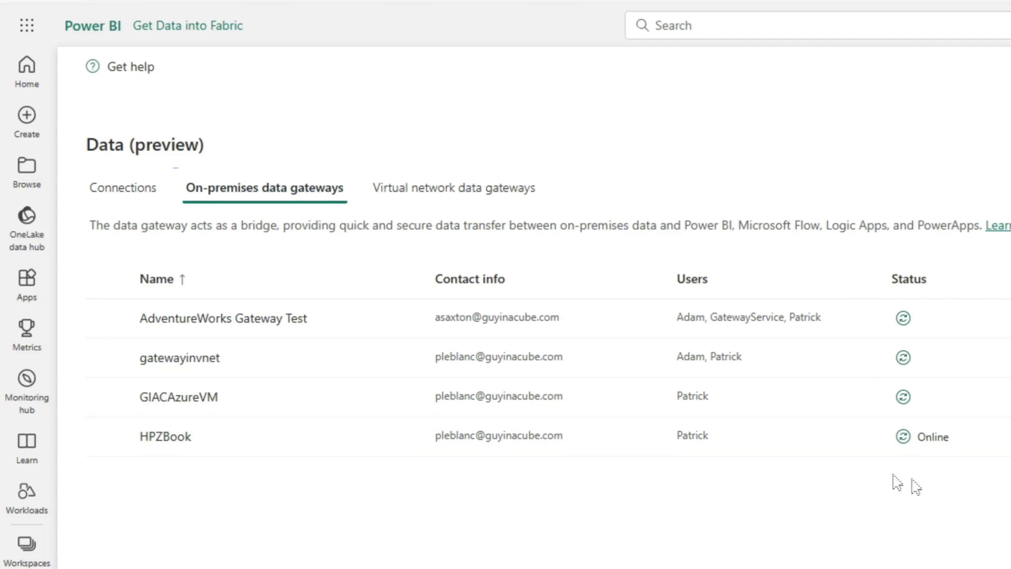
mouse_move(123, 188)
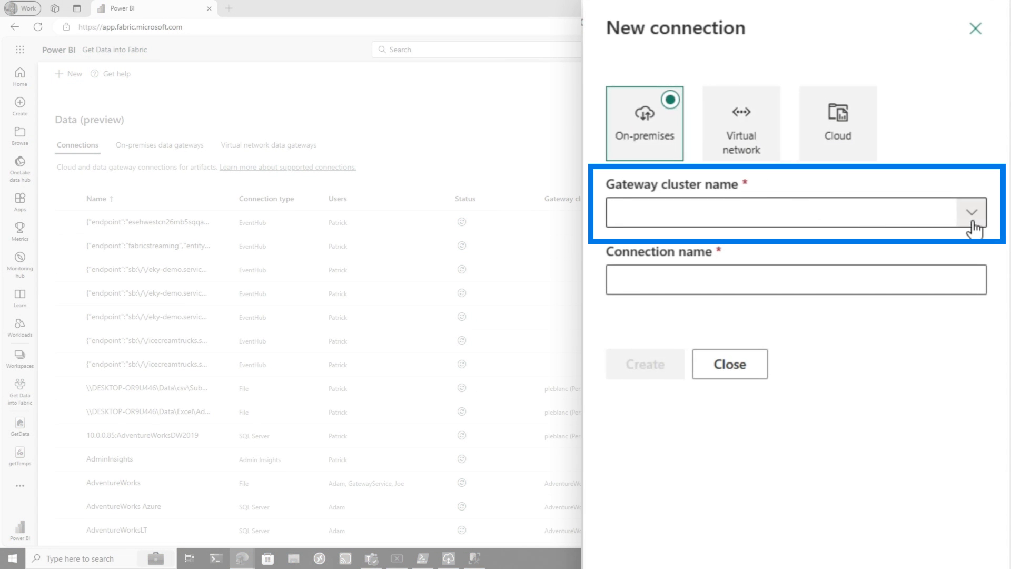
Step: Use the HPZBook gateway, name the connection MySQLServer, and scroll toward SQL Server
click(971, 213)
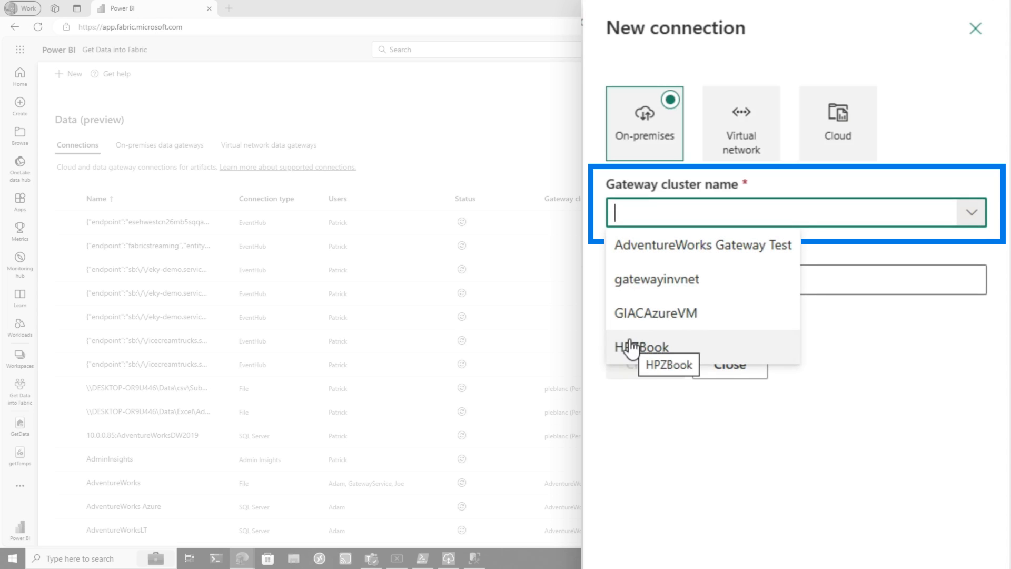
click(640, 347)
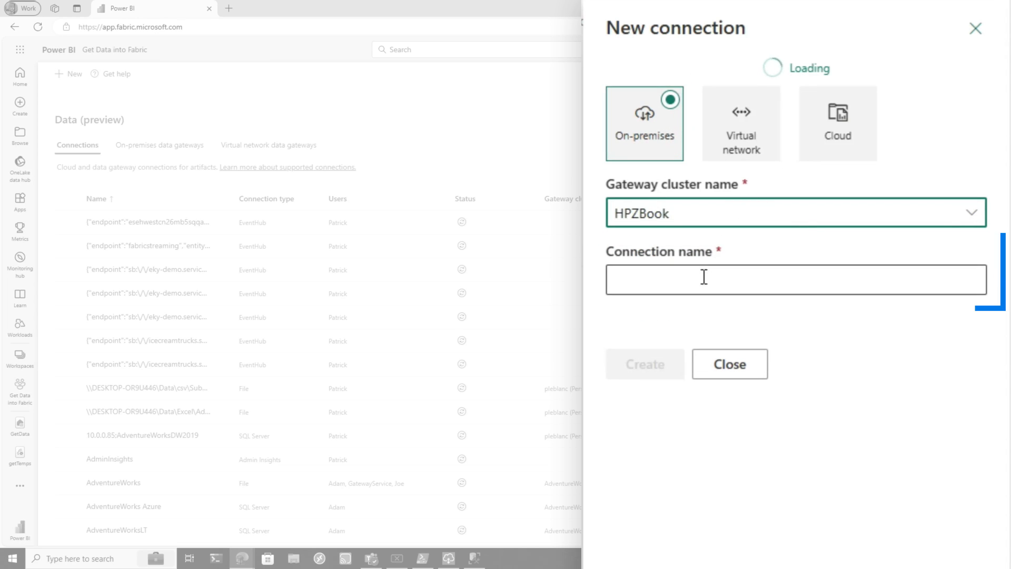
text(My)
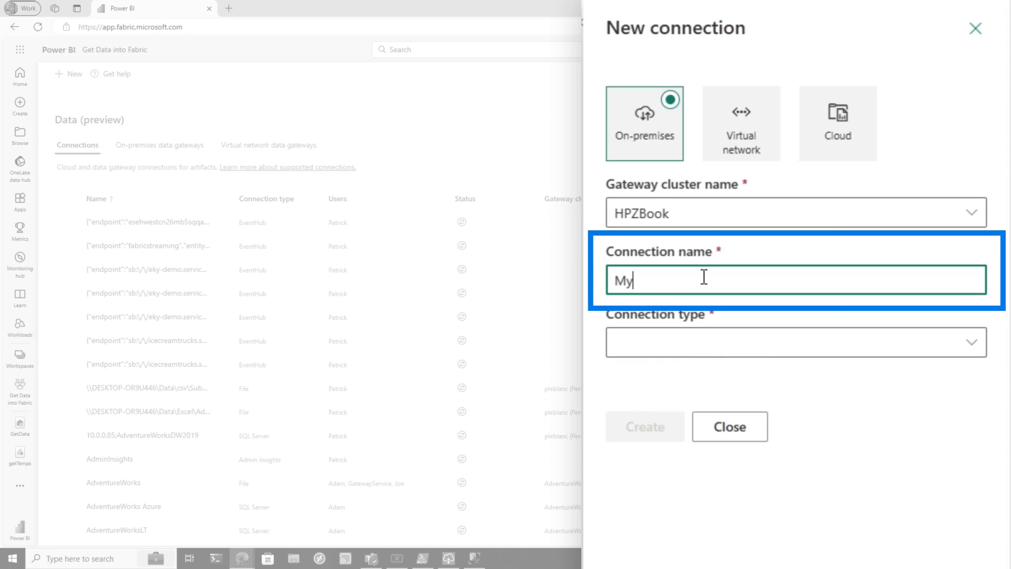
text(SQLServer)
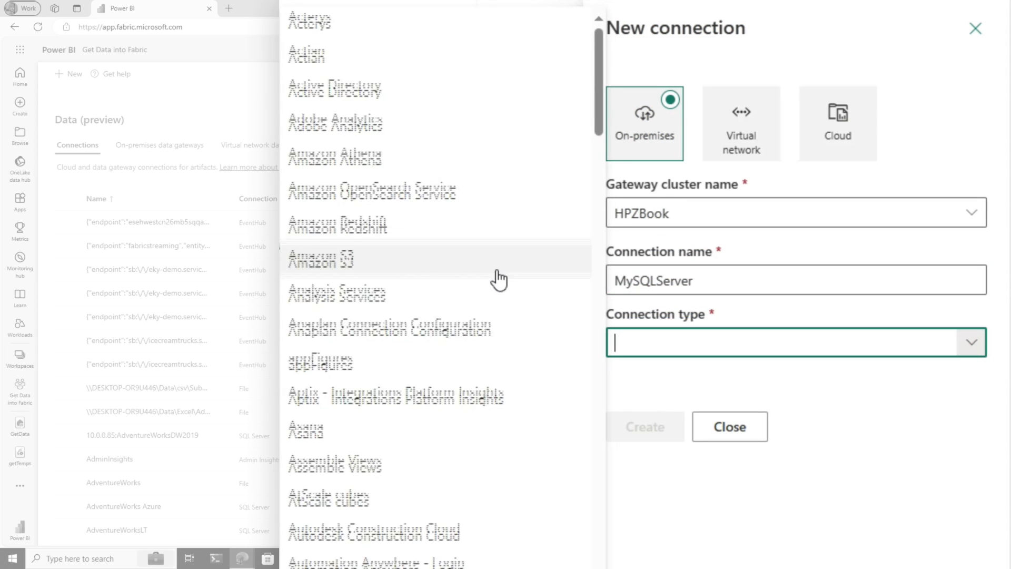
scroll(down, 3)
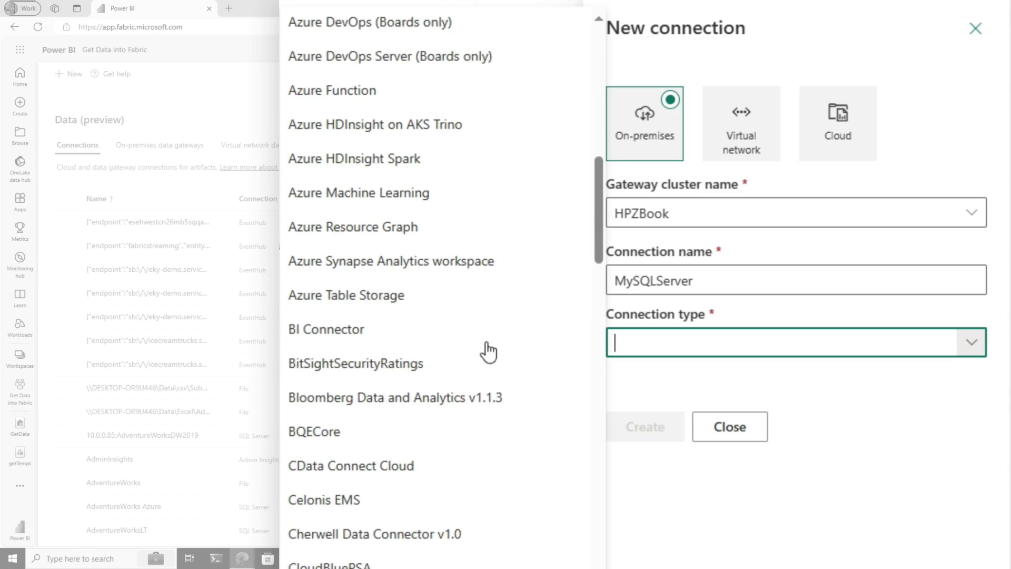
scroll(down, 3)
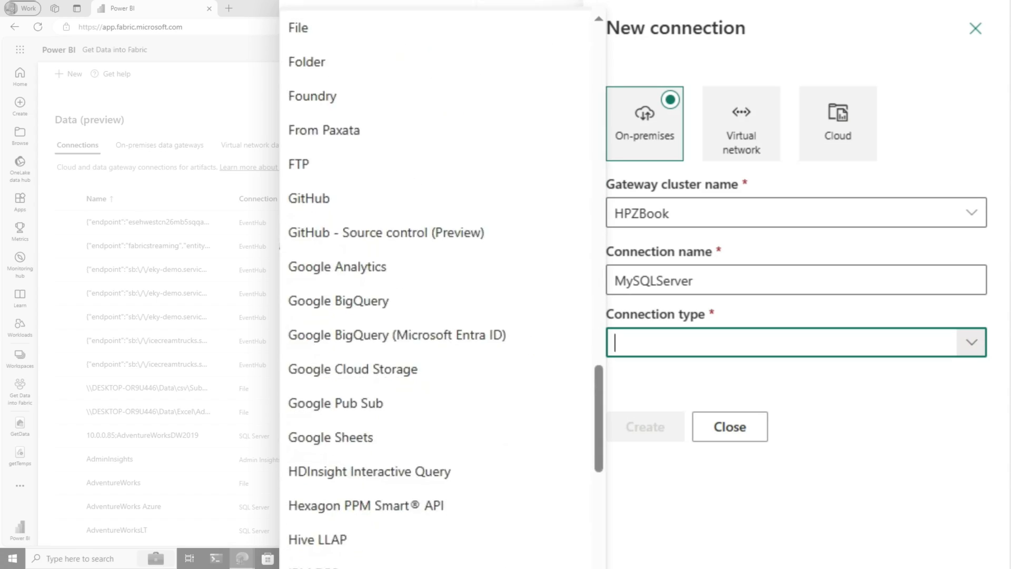
scroll(down, 3)
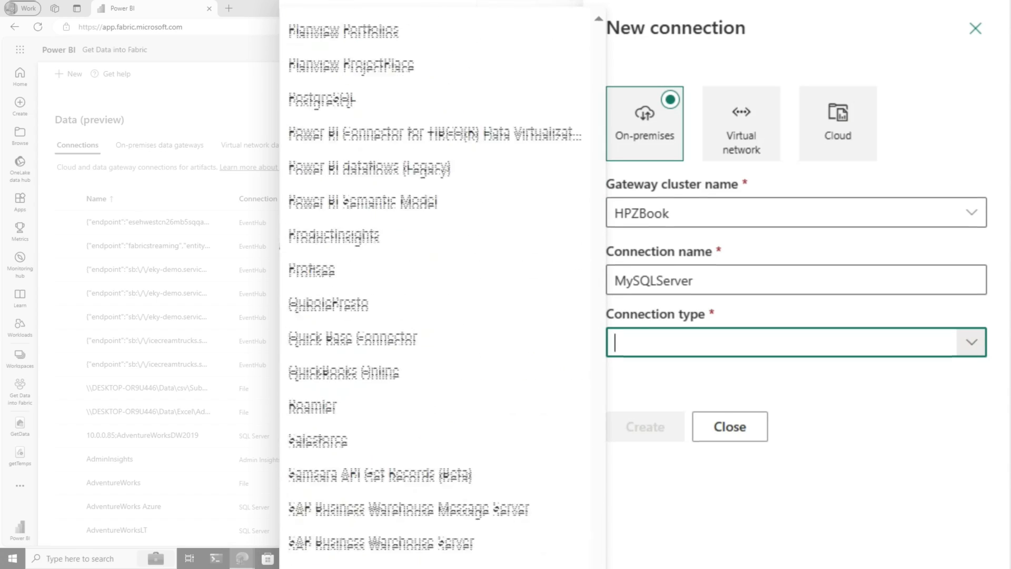
scroll(down, 3)
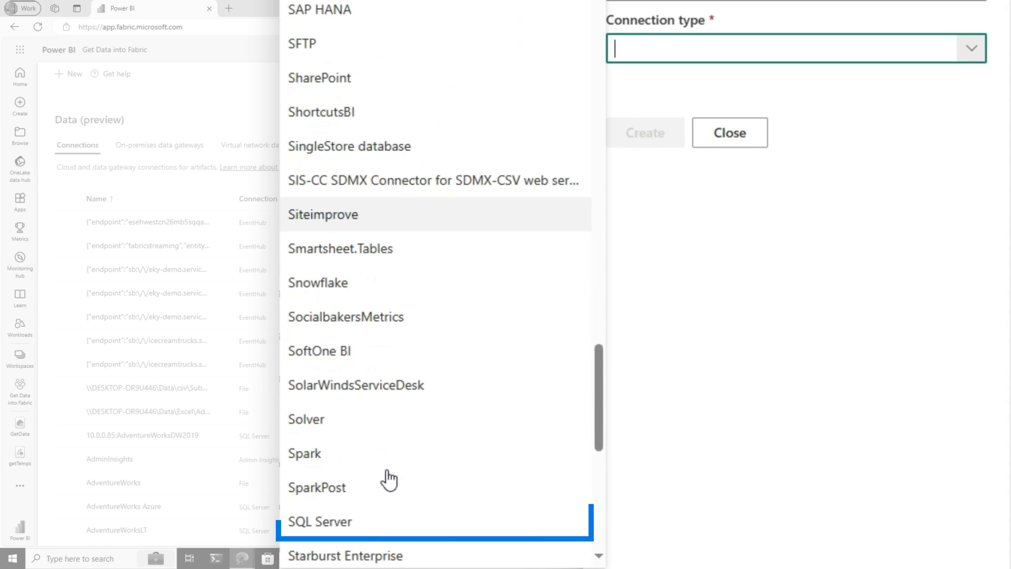
Step: Make MySQLServer a SQL Server connection to AdventureWorks2019 with Windows authentication, and create it
click(320, 521)
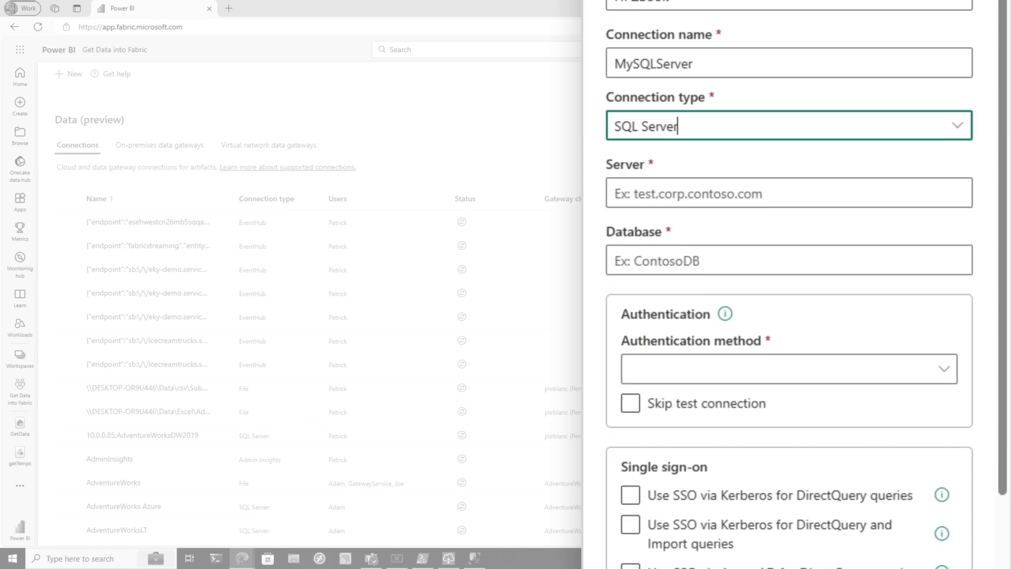
click(787, 411)
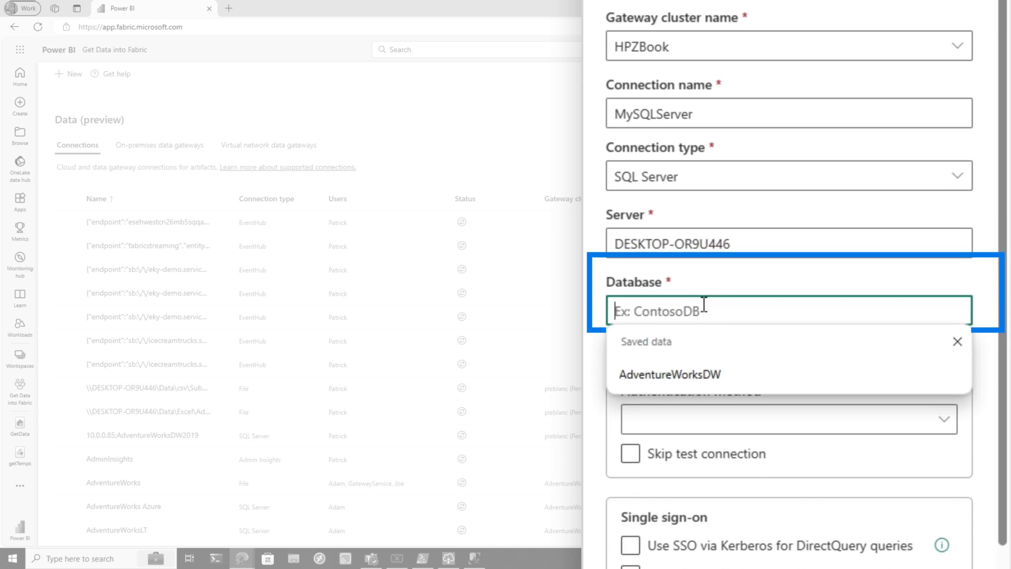
text(AdventureWorks219)
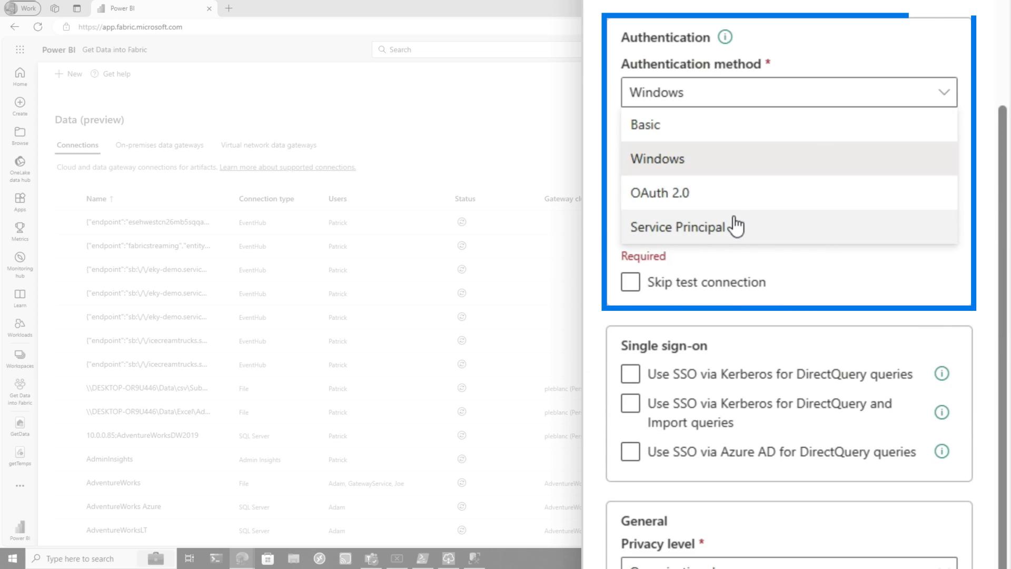
click(657, 158)
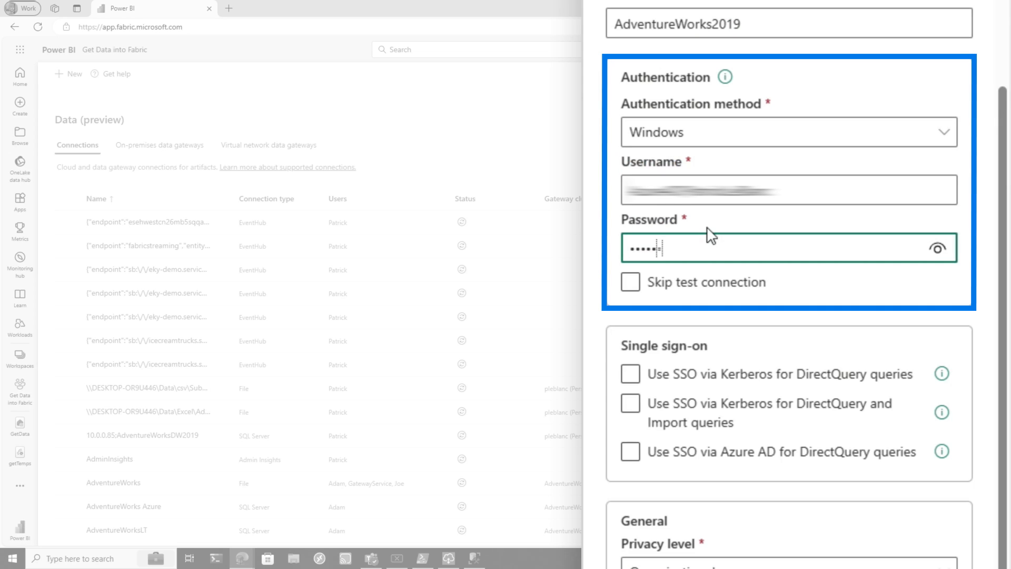
click(630, 403)
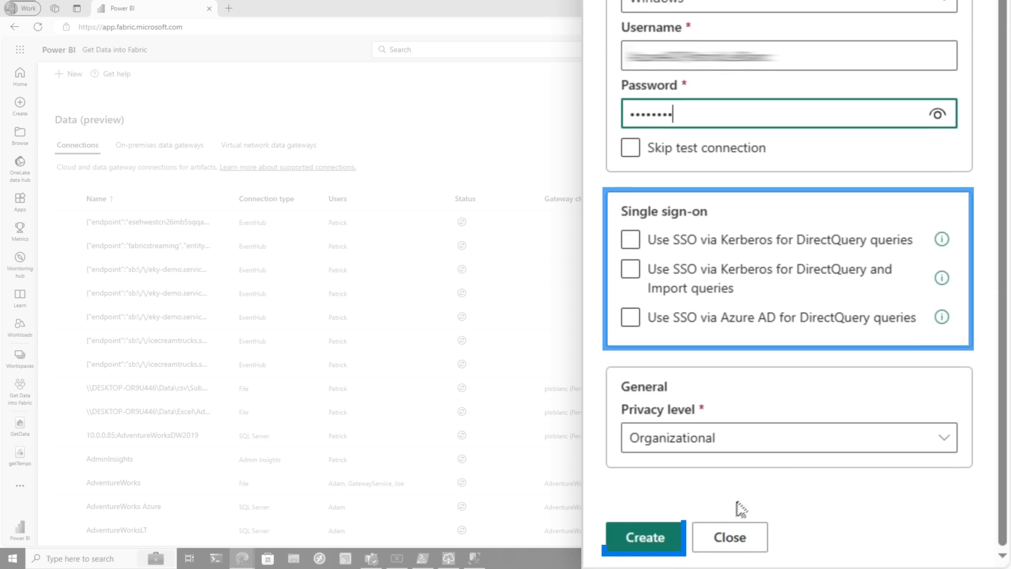
click(643, 537)
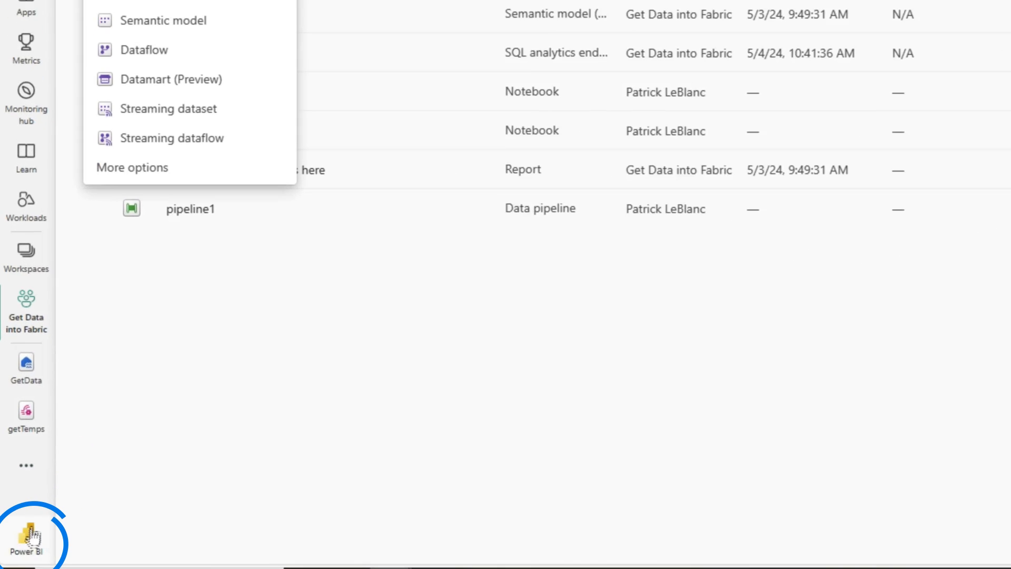
Step: Create the GetOnPremData data pipeline and start its Copy data assistant
click(26, 529)
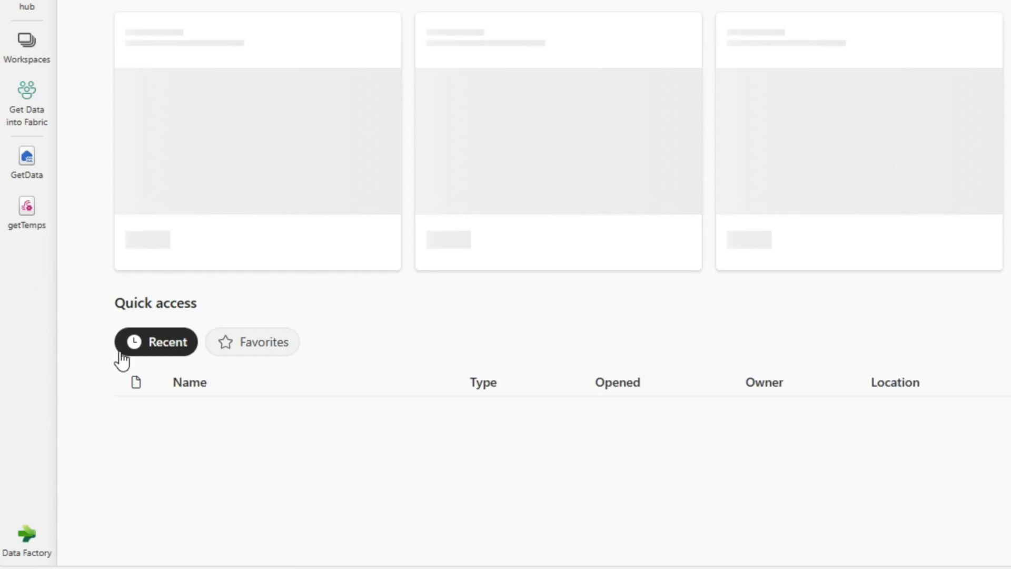
click(26, 100)
text(GetOnPr)
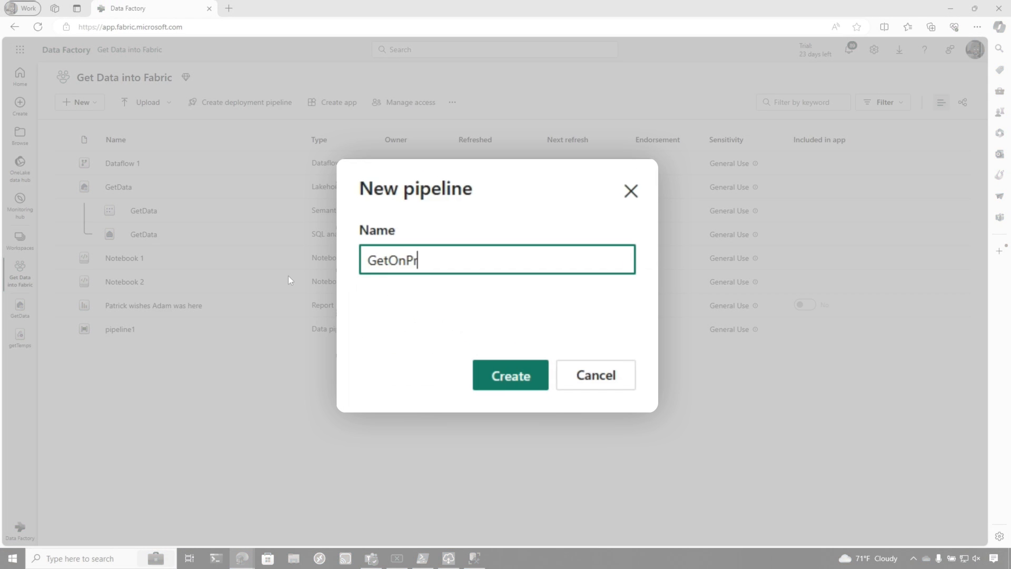
click(509, 374)
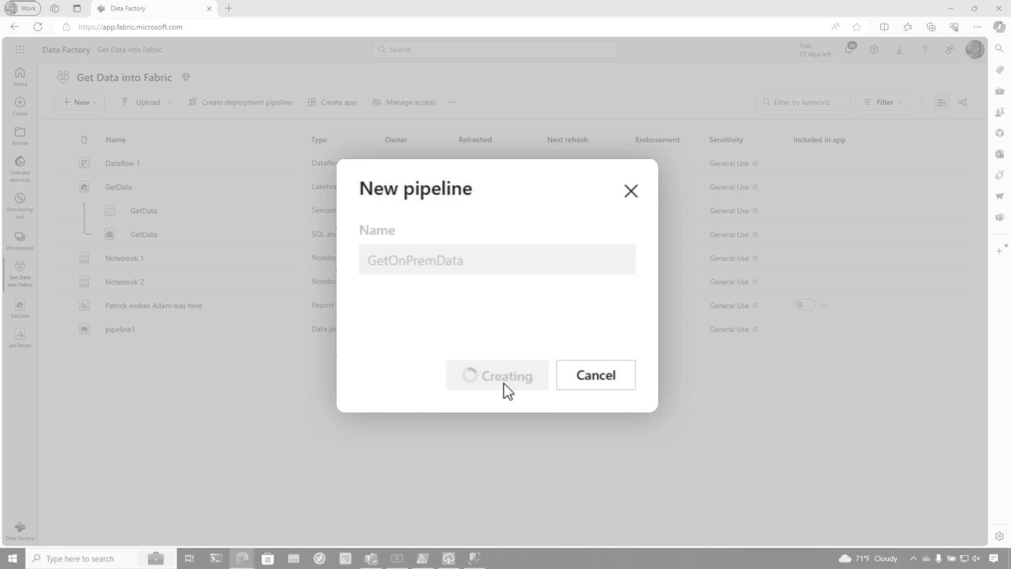
click(496, 374)
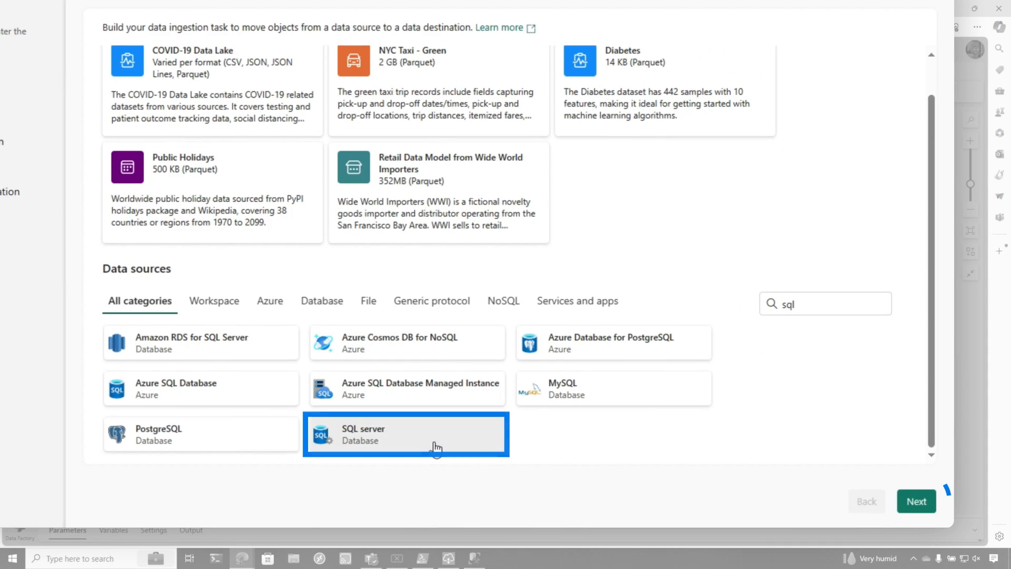
Step: Read the copy from SQL Server through the existing MyLocalSQLServer connection
click(916, 501)
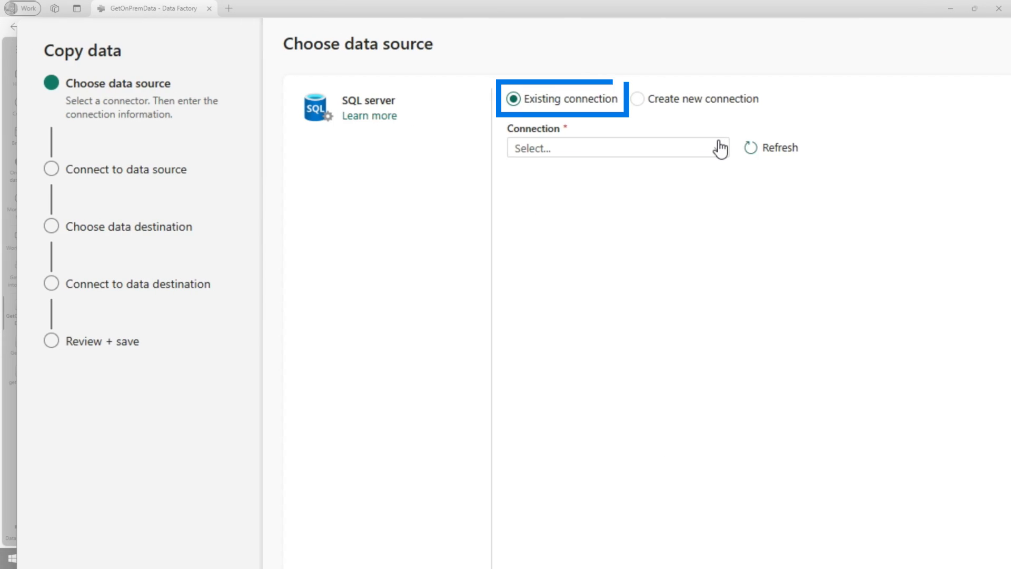
click(616, 148)
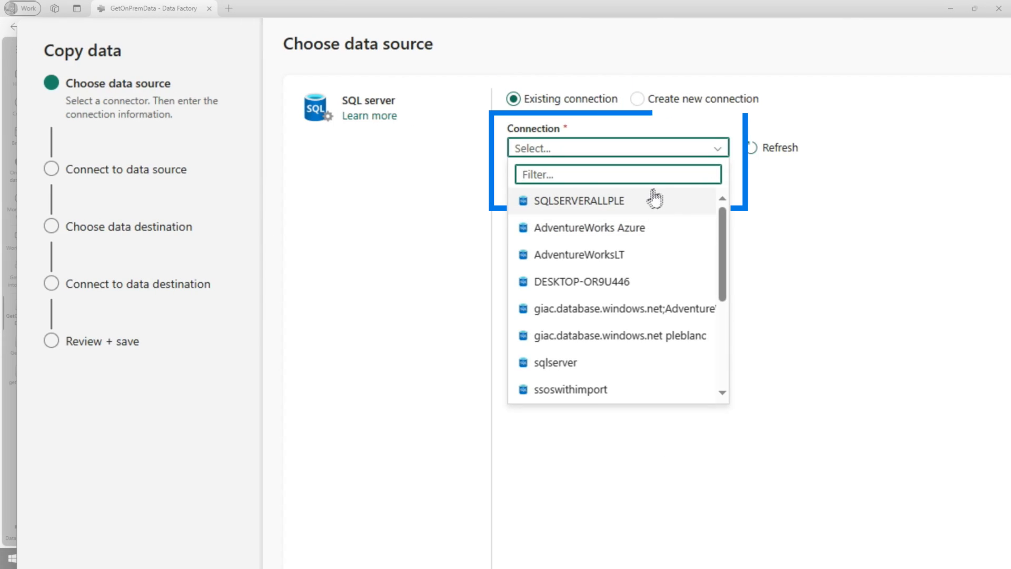
text(my)
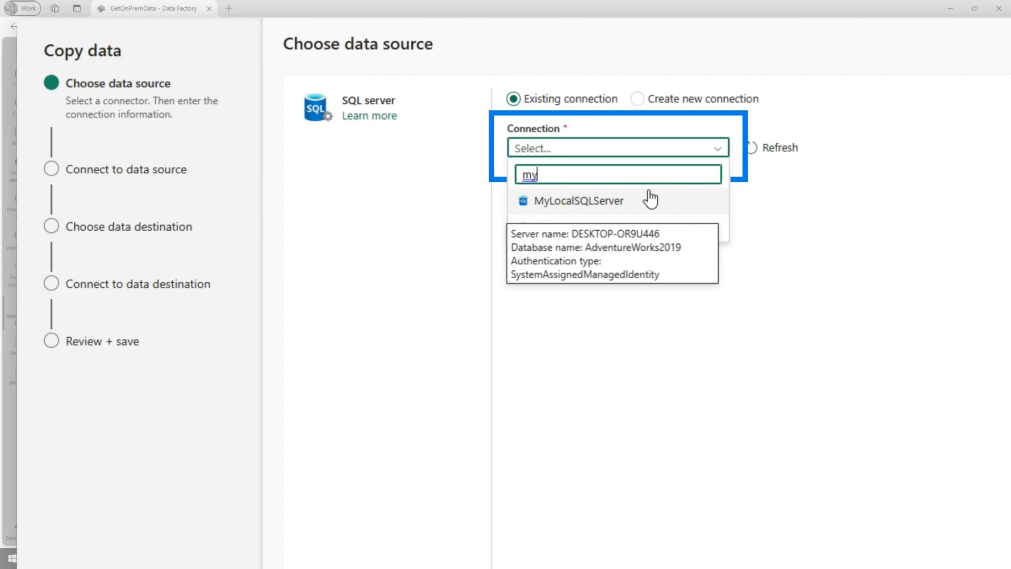
click(578, 200)
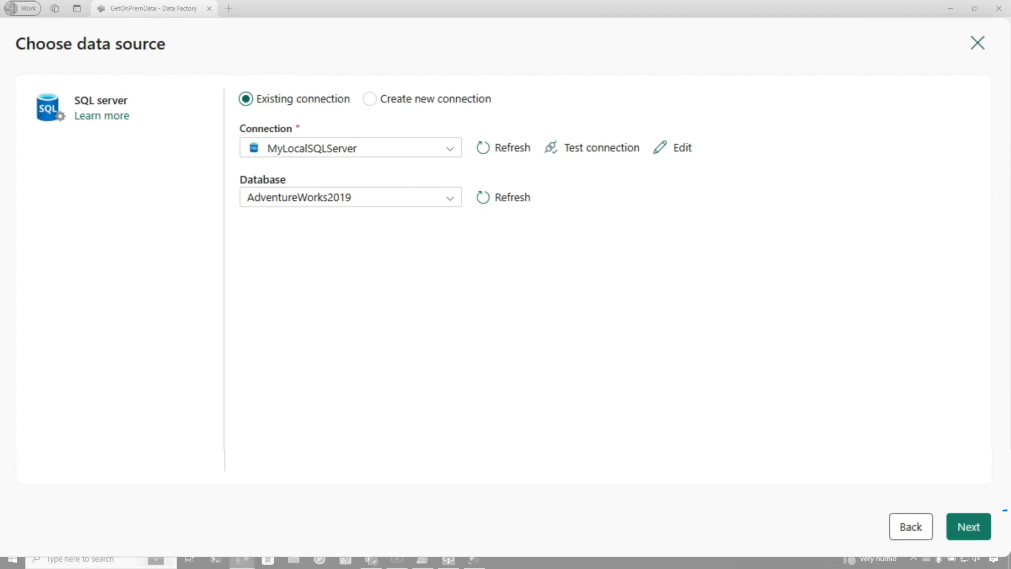
click(968, 526)
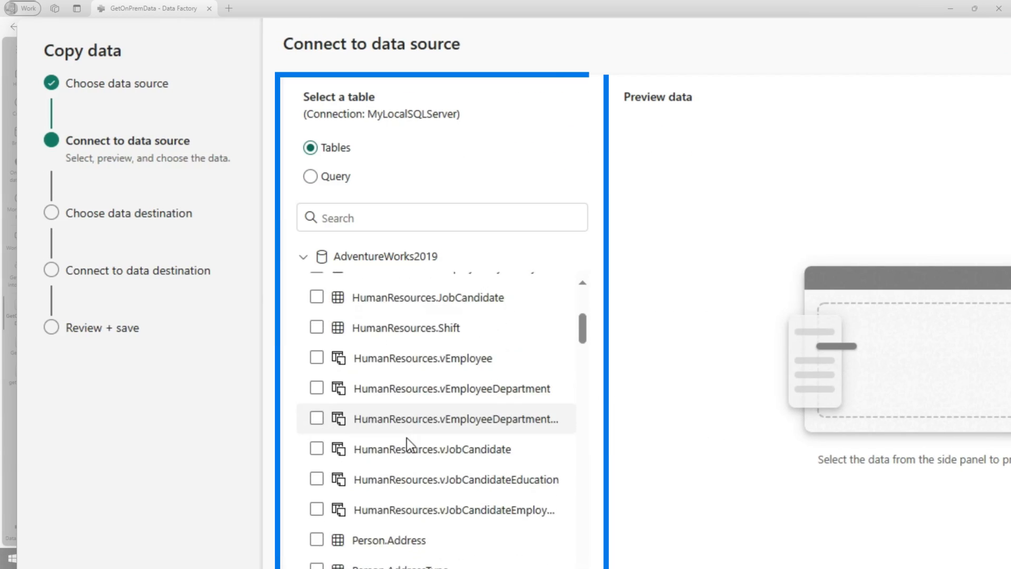
Step: Choose Sales.SalesPerson and Sales.SalesReason as the tables to copy
scroll(down, 3)
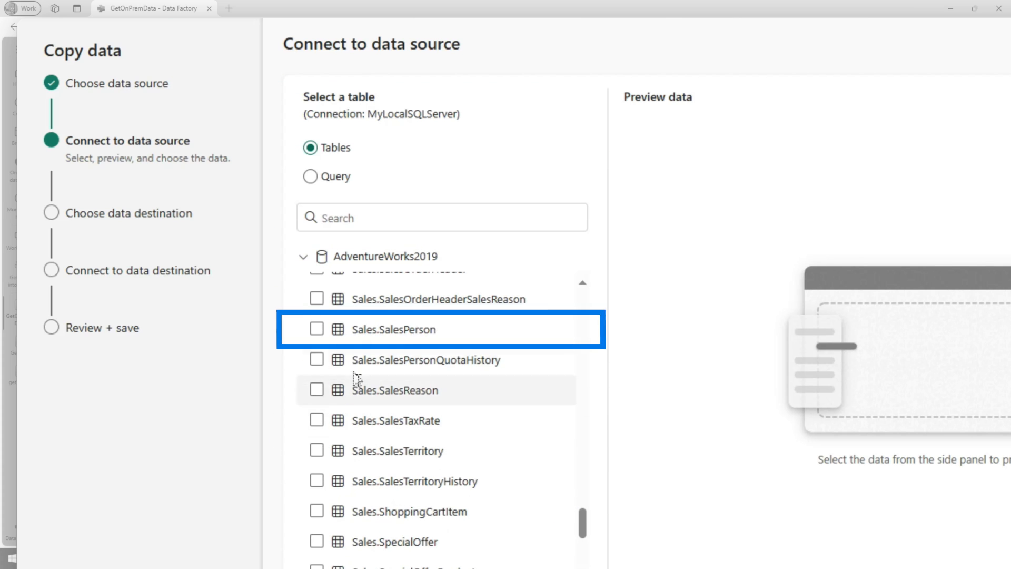
click(316, 329)
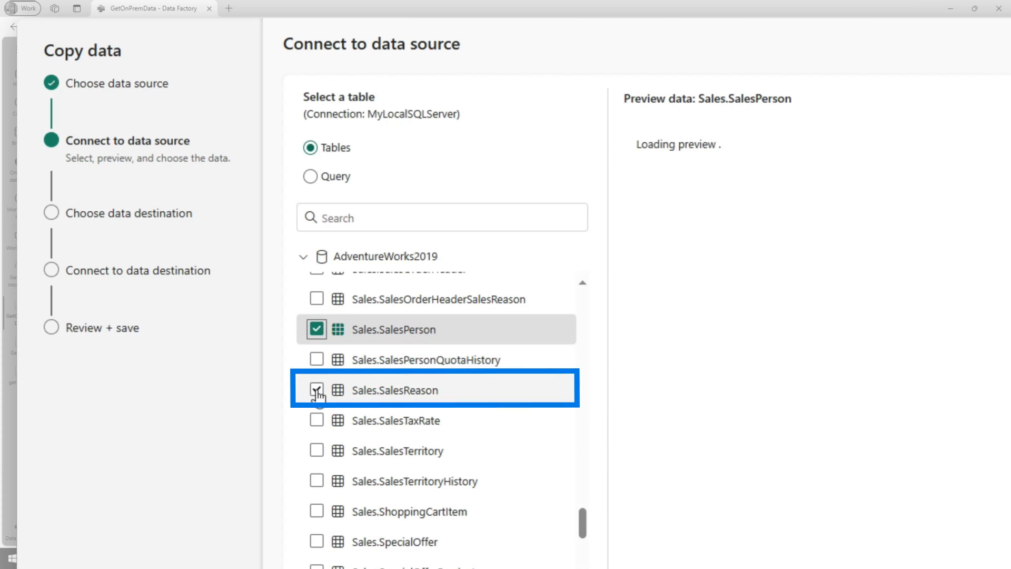
click(316, 390)
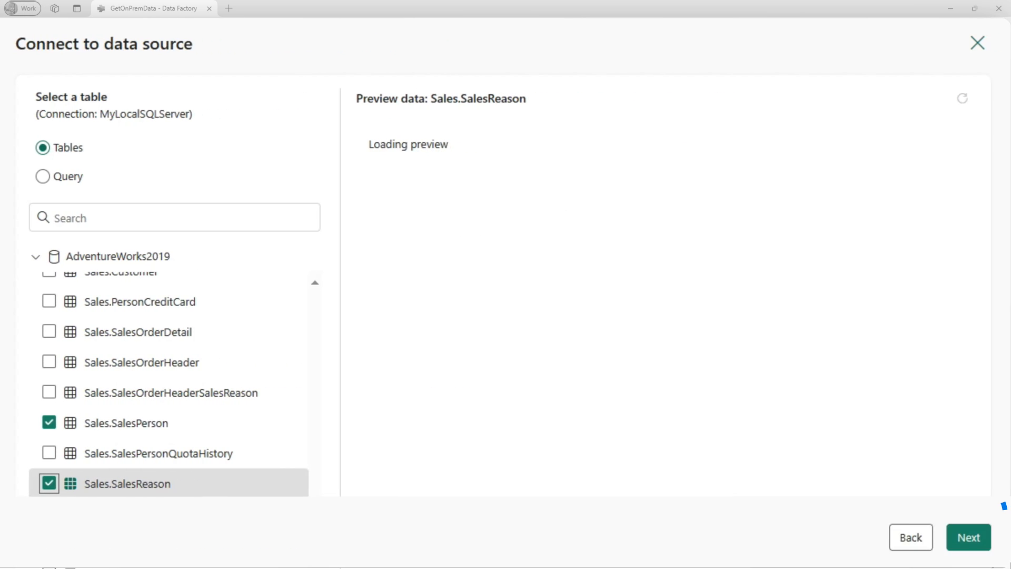
click(967, 537)
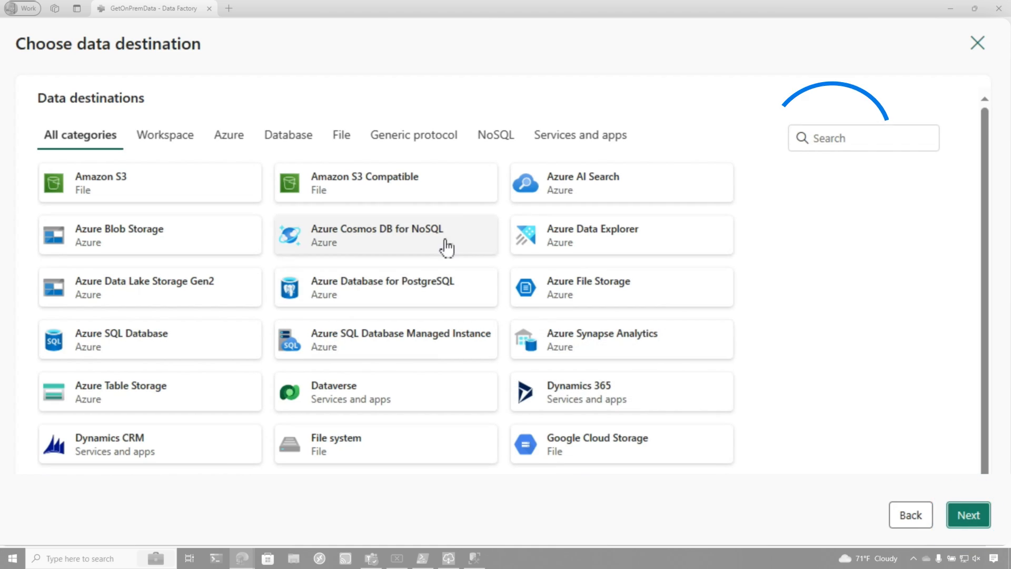
mouse_move(461, 160)
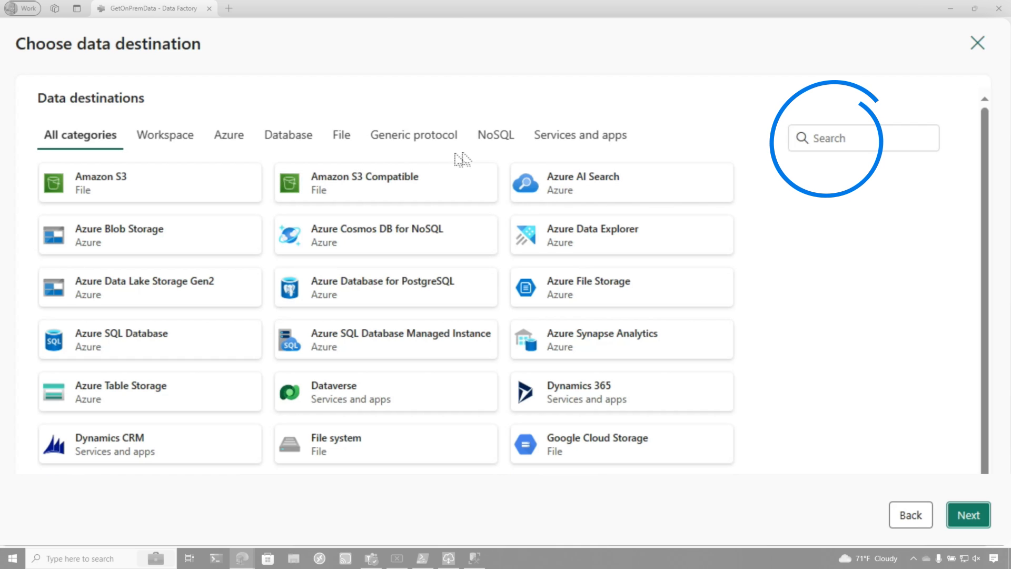
Step: Set the existing GetData lakehouse as the copy destination
text(lak)
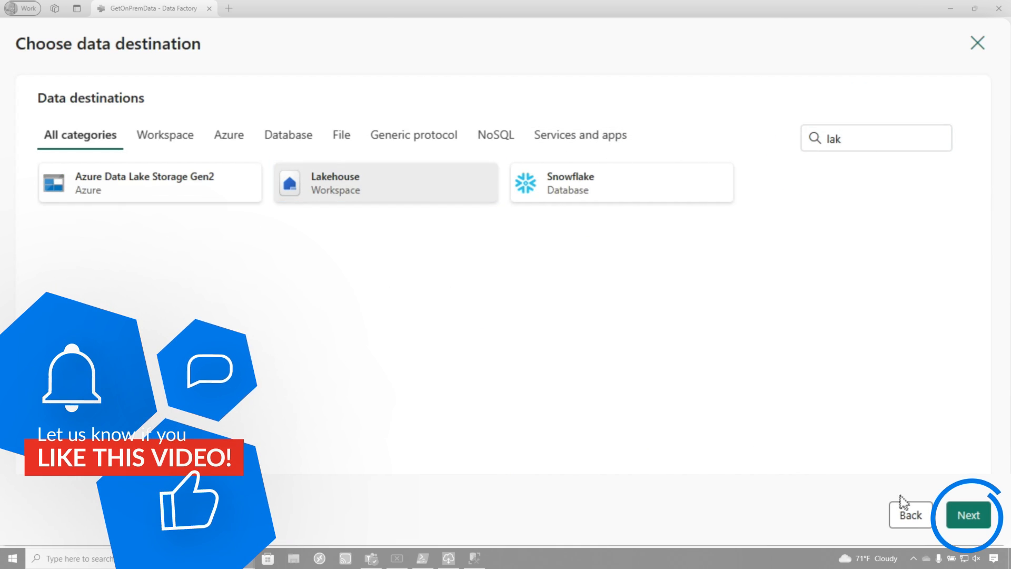
click(385, 183)
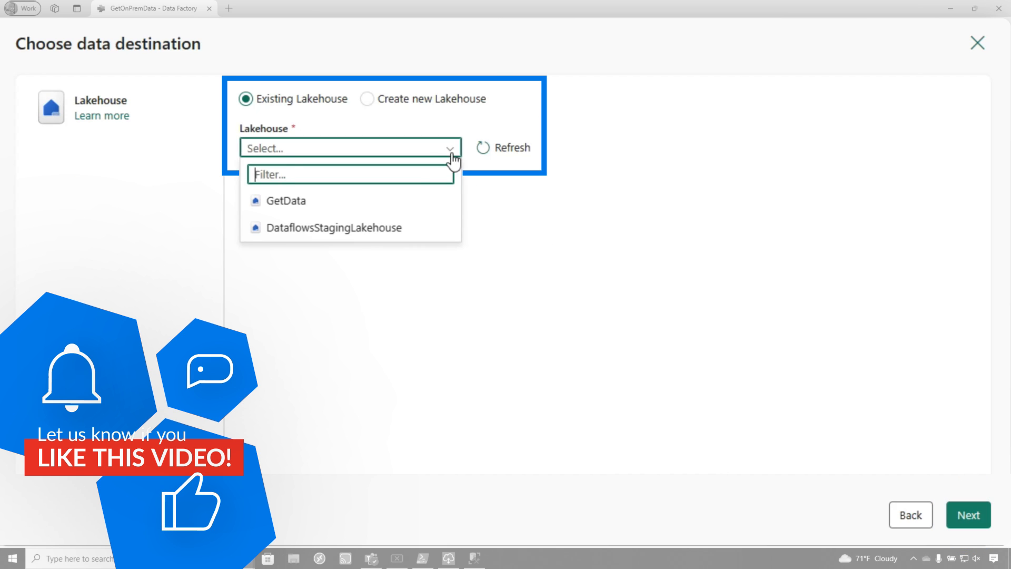
click(286, 200)
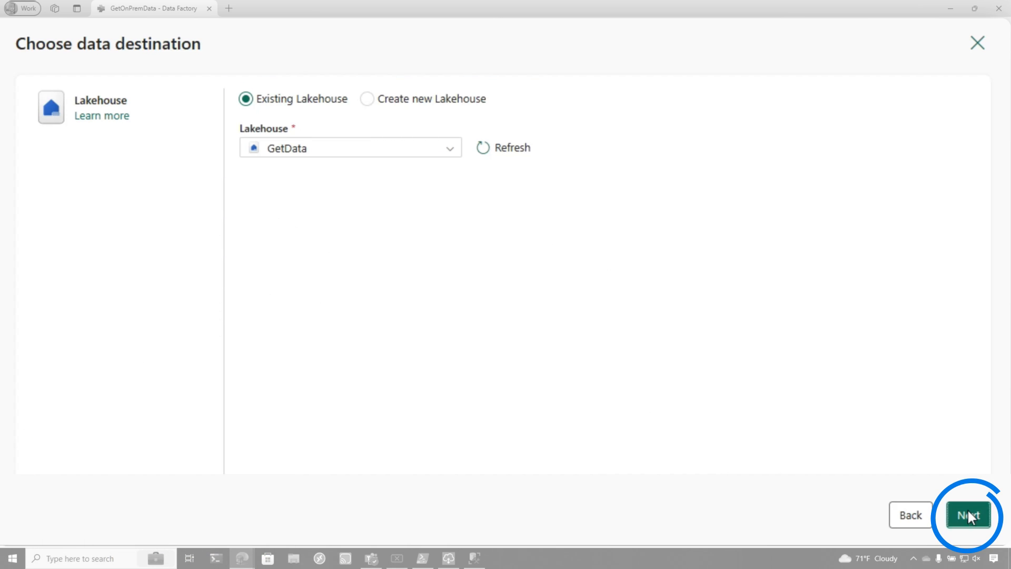
click(967, 515)
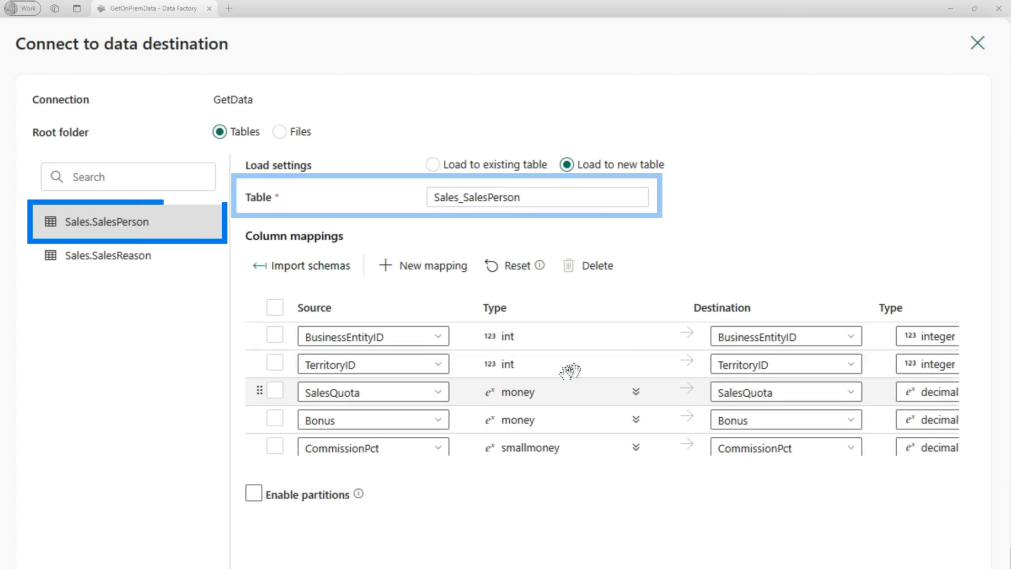
Step: Verify Sales.SalesReason maps to Sales_SalesReason, then move on to the copy summary
scroll(down, 3)
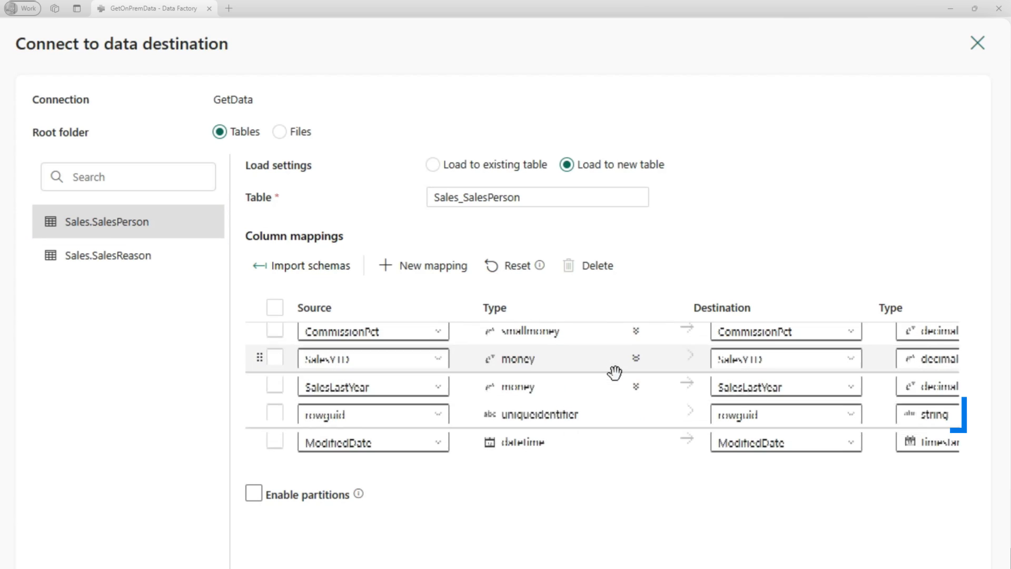
click(275, 414)
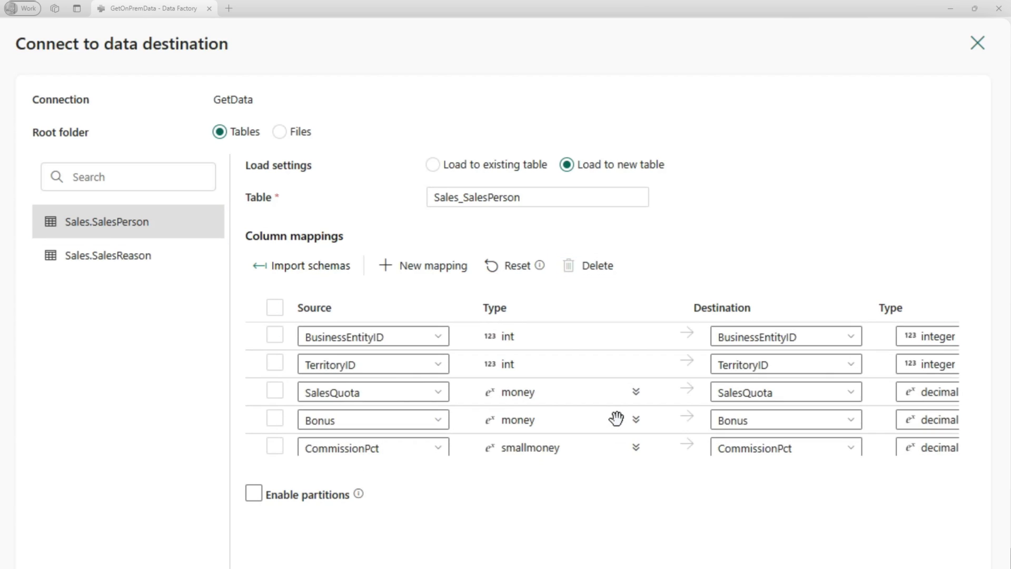
click(116, 255)
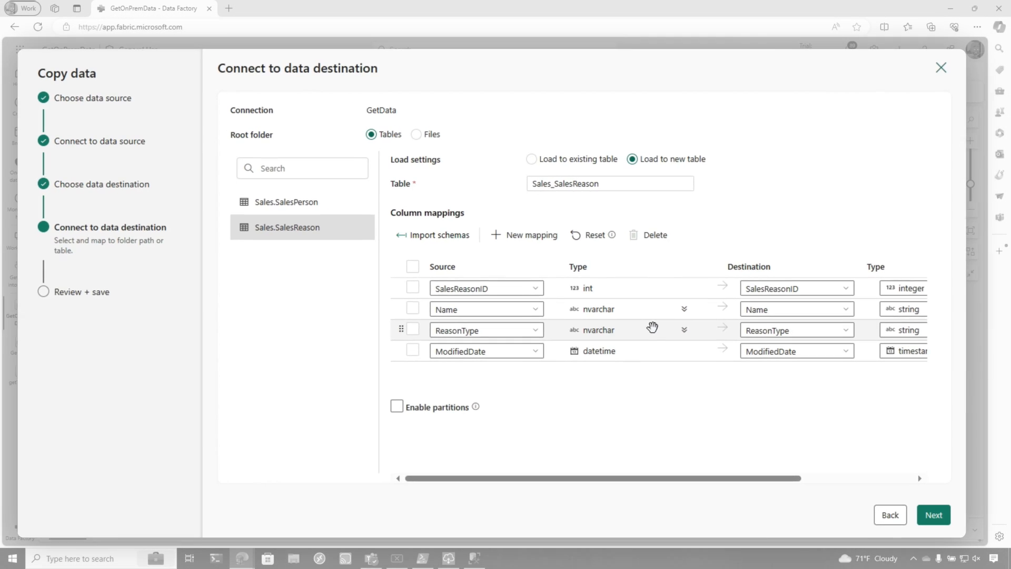
click(933, 514)
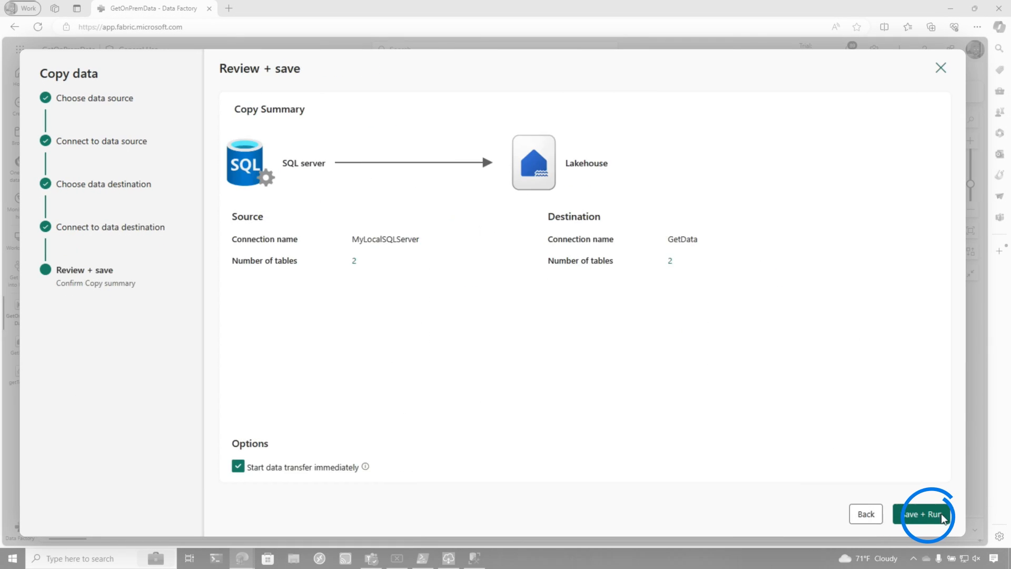
Step: Save and run the GetOnPremData pipeline, confirm it succeeded, then open the GetData lakehouse
click(923, 514)
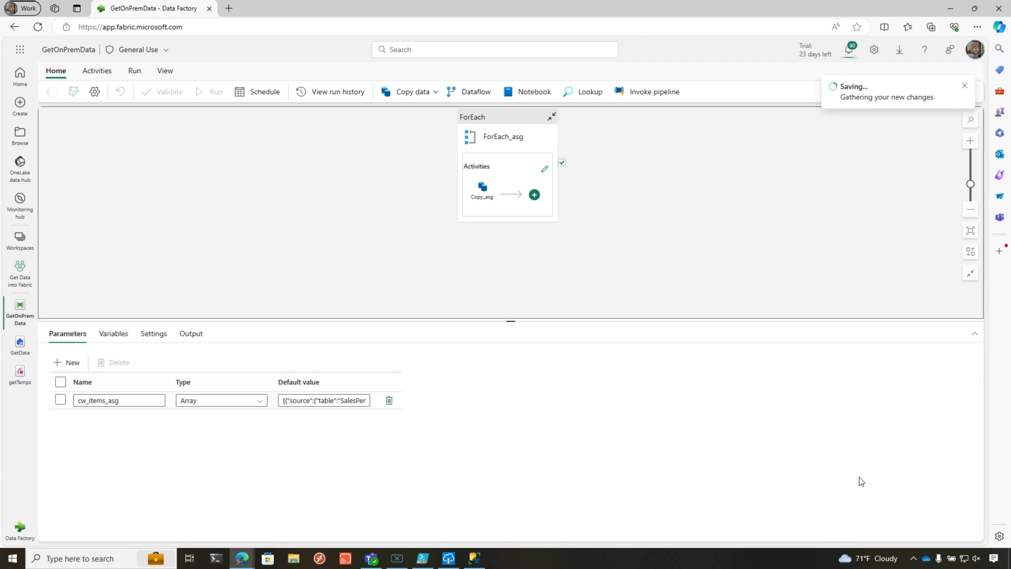
click(216, 91)
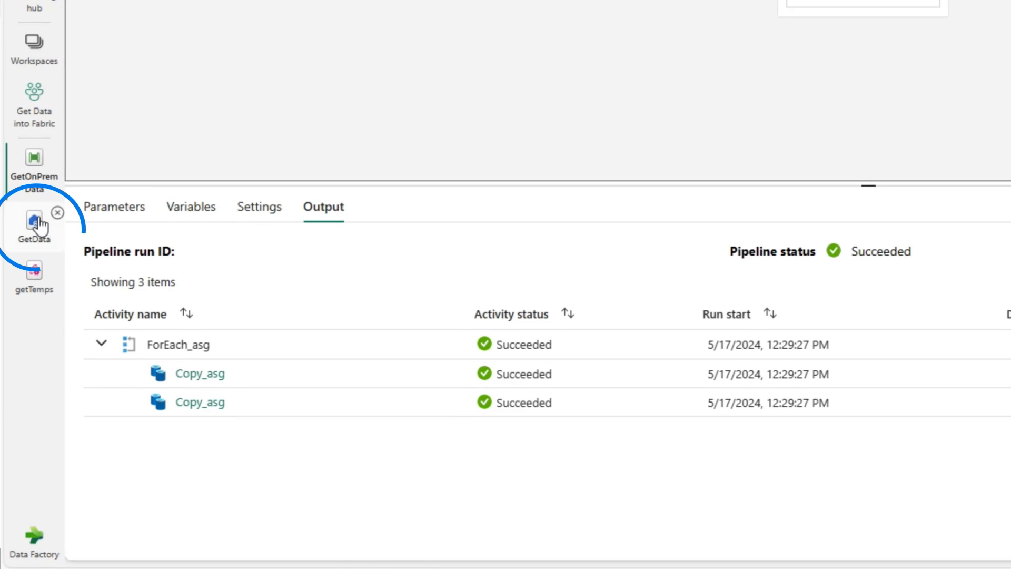
click(33, 226)
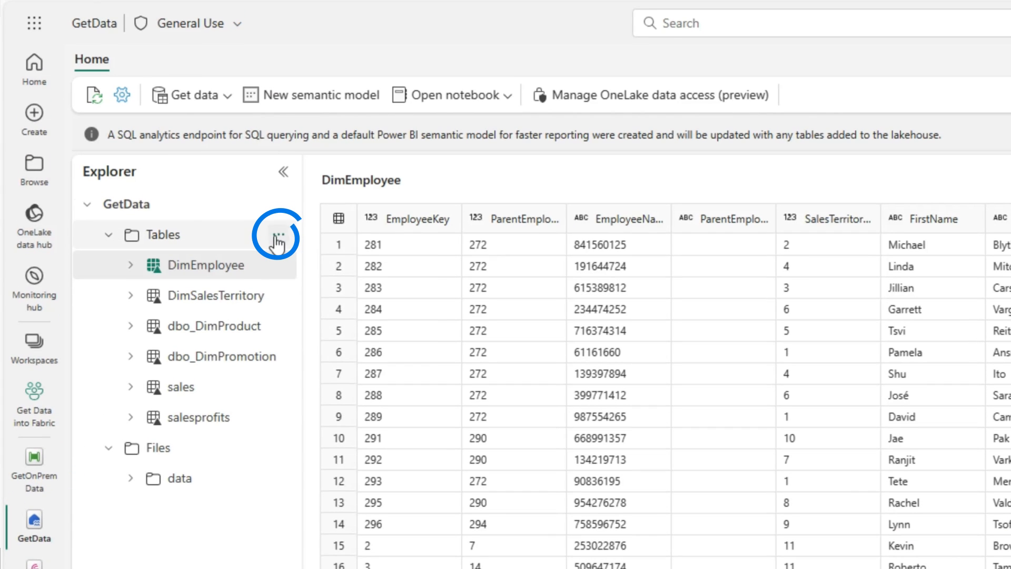